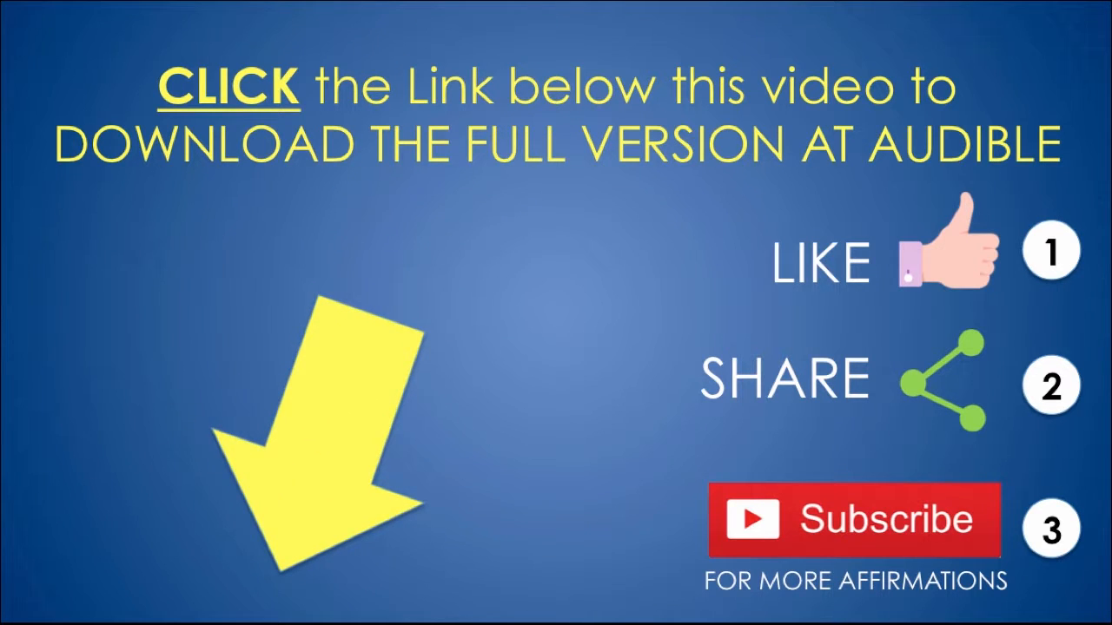
mouse_move(1103, 617)
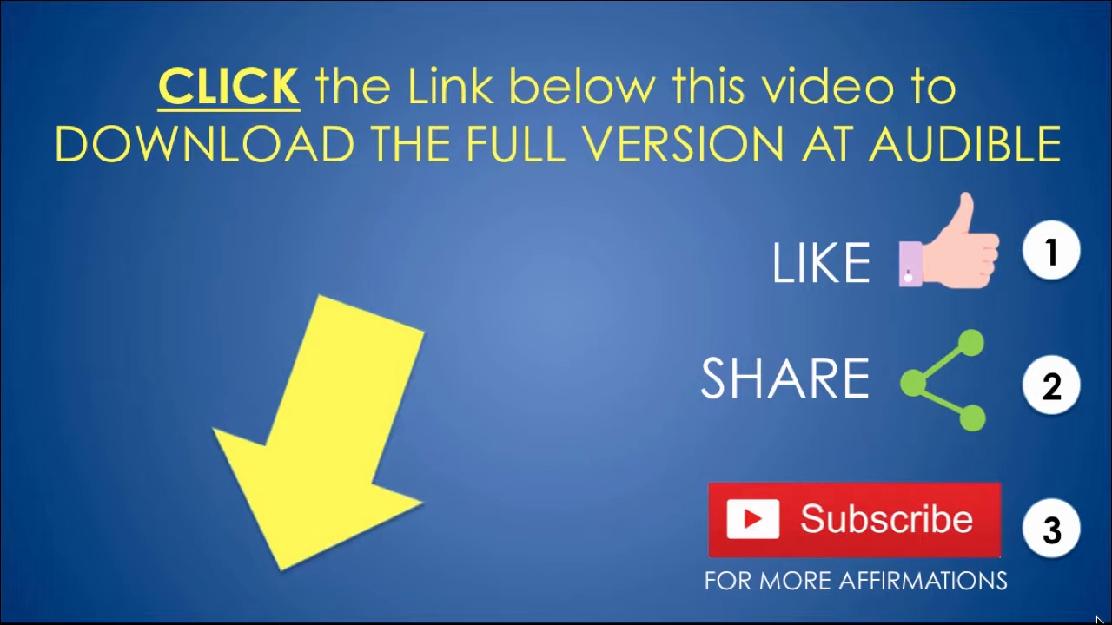